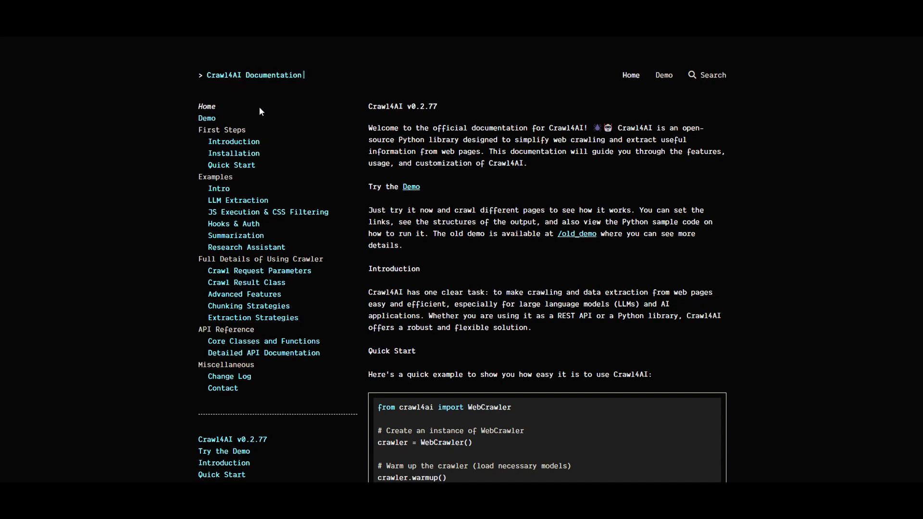
{"action": "mouse_move", "coordinate": [320, 195]}
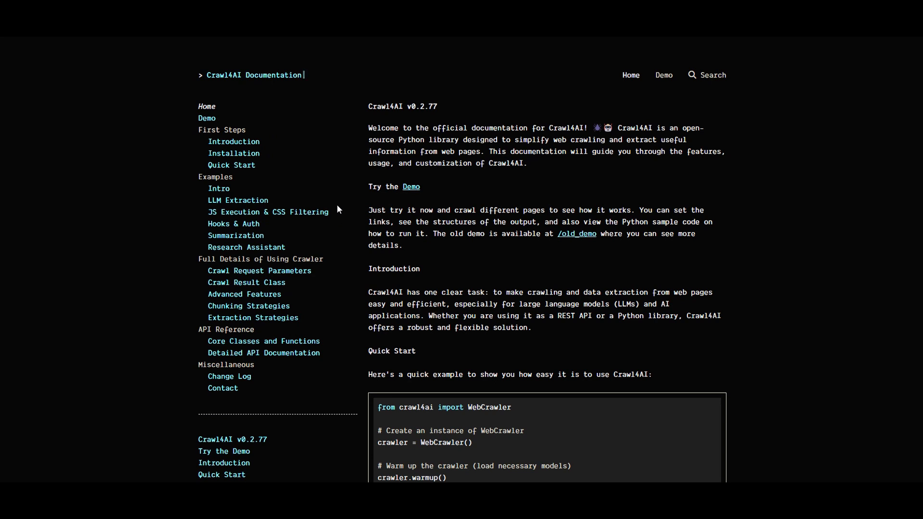
{"action": "mouse_move", "coordinate": [334, 177]}
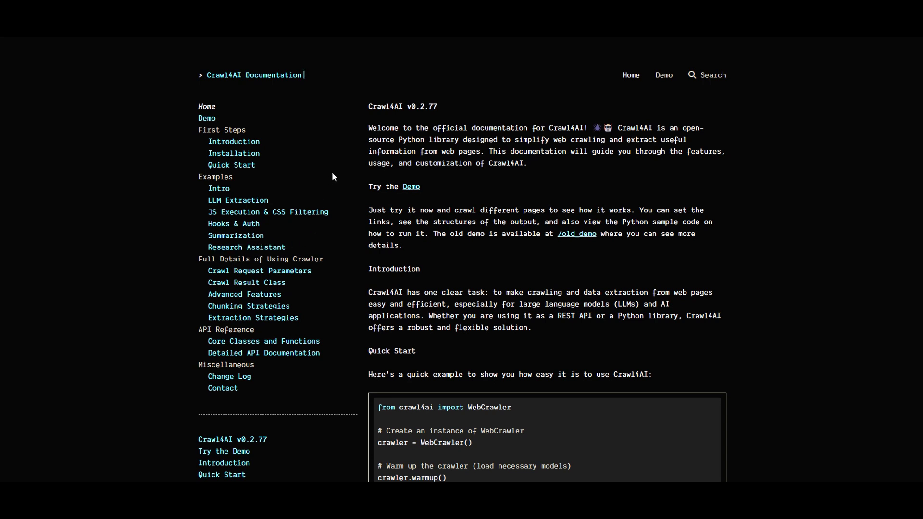
{"action": "mouse_move", "coordinate": [331, 177]}
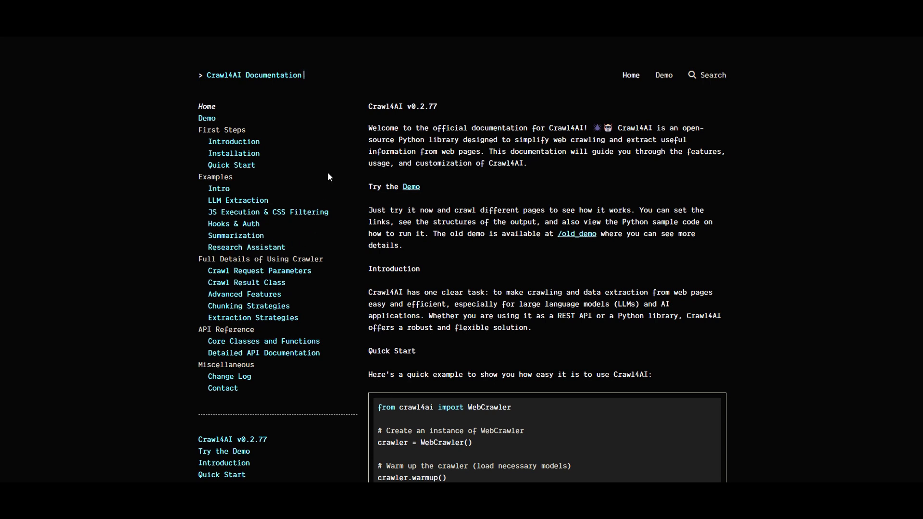
{"action": "mouse_move", "coordinate": [418, 226]}
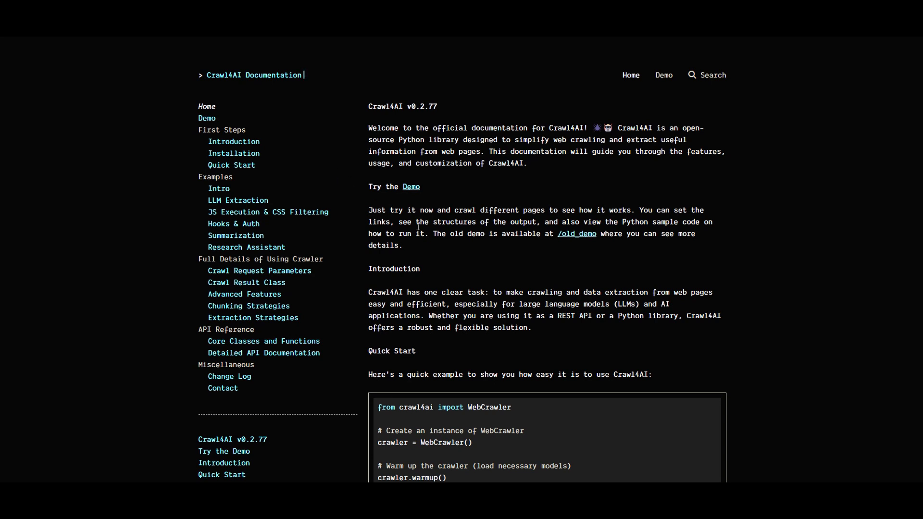
{"action": "mouse_move", "coordinate": [499, 199]}
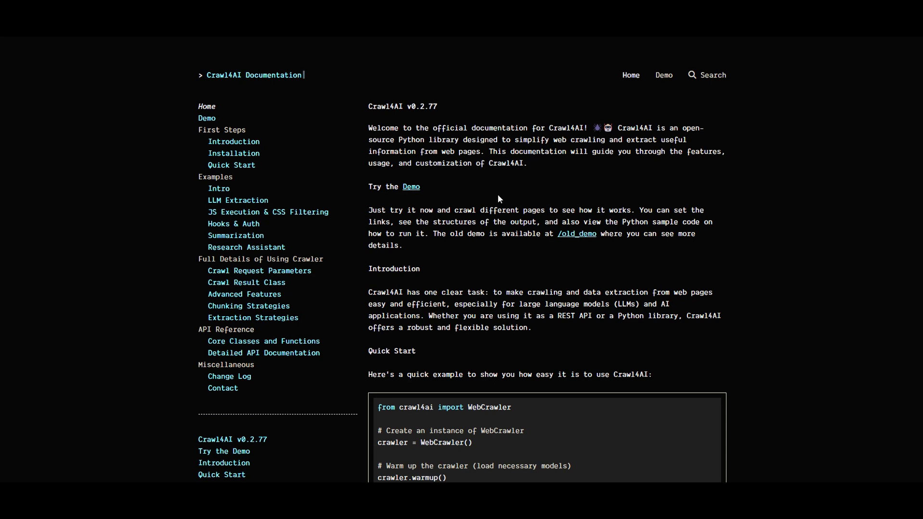
{"action": "mouse_move", "coordinate": [504, 330]}
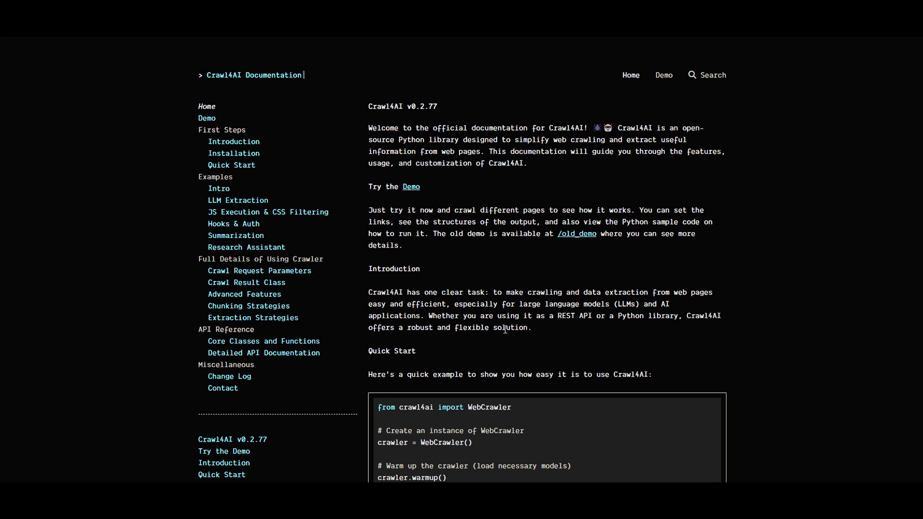
{"action": "mouse_move", "coordinate": [410, 203]}
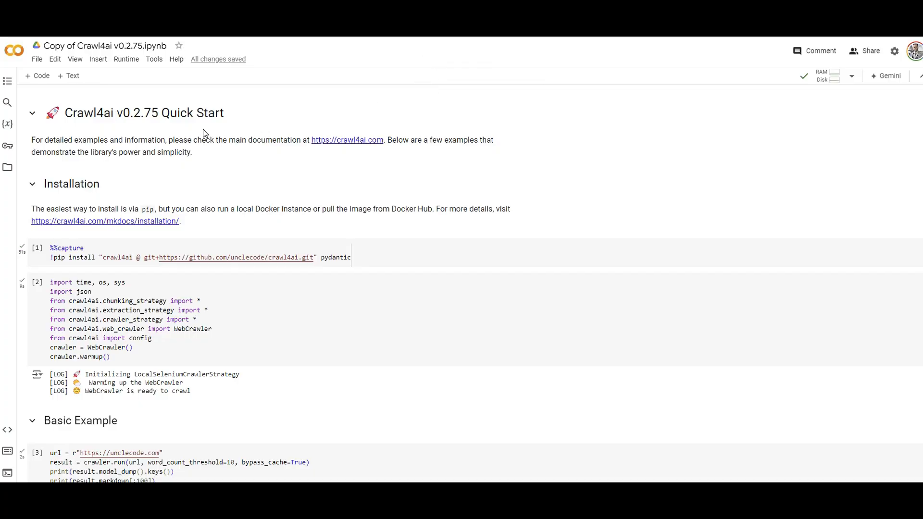
{"action": "mouse_move", "coordinate": [253, 218]}
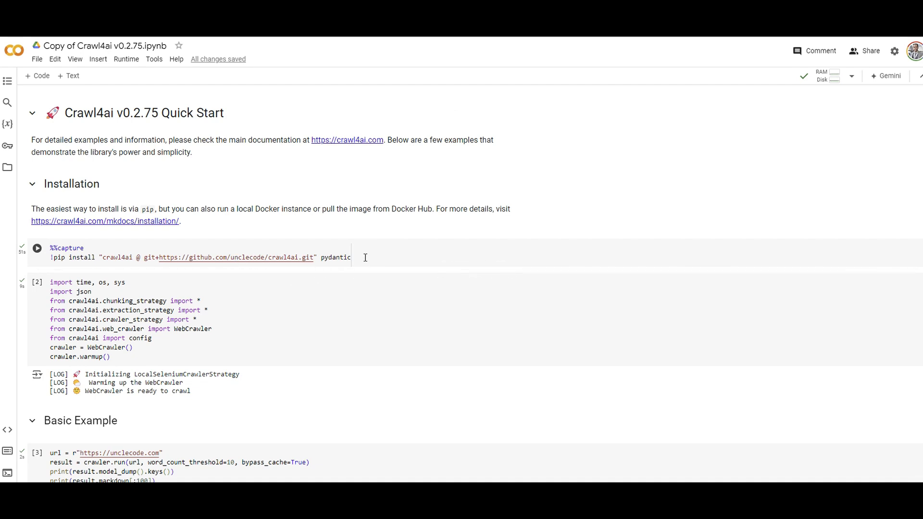
Step: Review the unclecode.com crawl log, highlighting the 'semantic' chunking strategy mention
{"action": "left_click", "coordinate": [330, 257]}
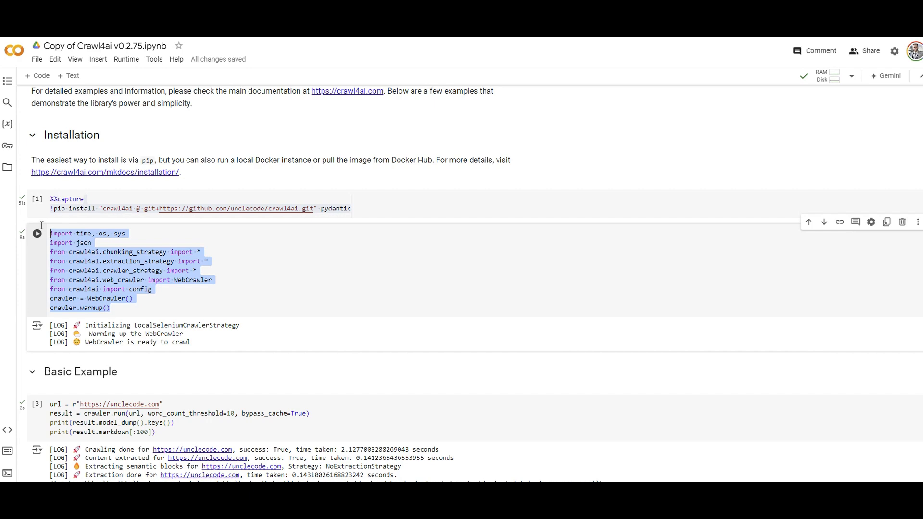
{"action": "scroll", "scroll_direction": "down", "scroll_amount": 3}
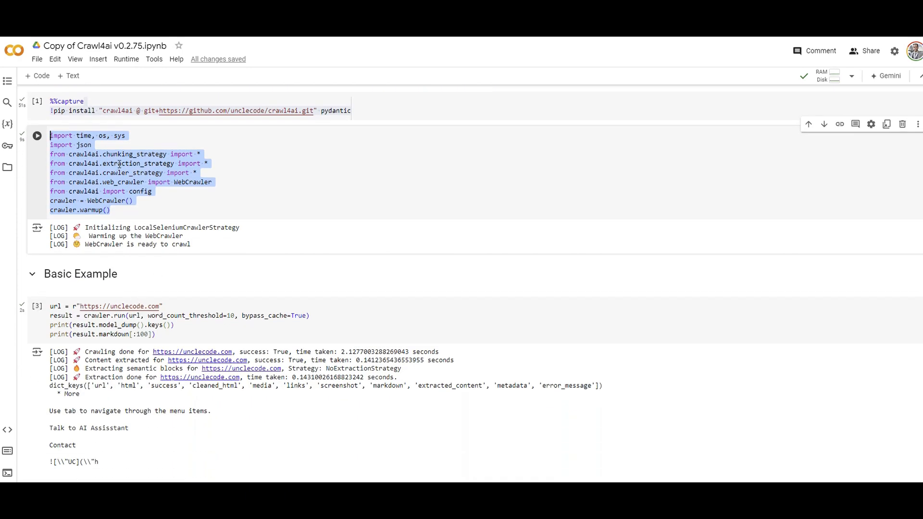
{"action": "scroll", "scroll_direction": "down", "scroll_amount": 3}
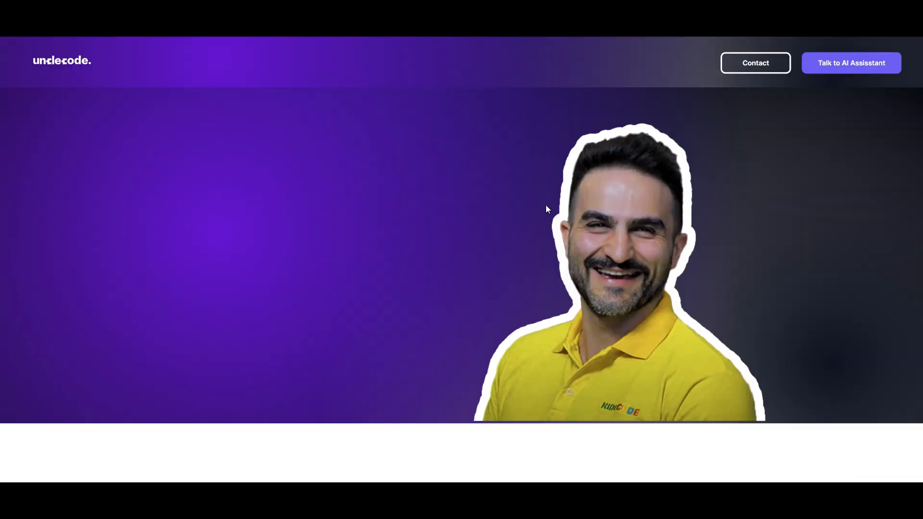
{"action": "scroll", "scroll_direction": "down", "scroll_amount": 3}
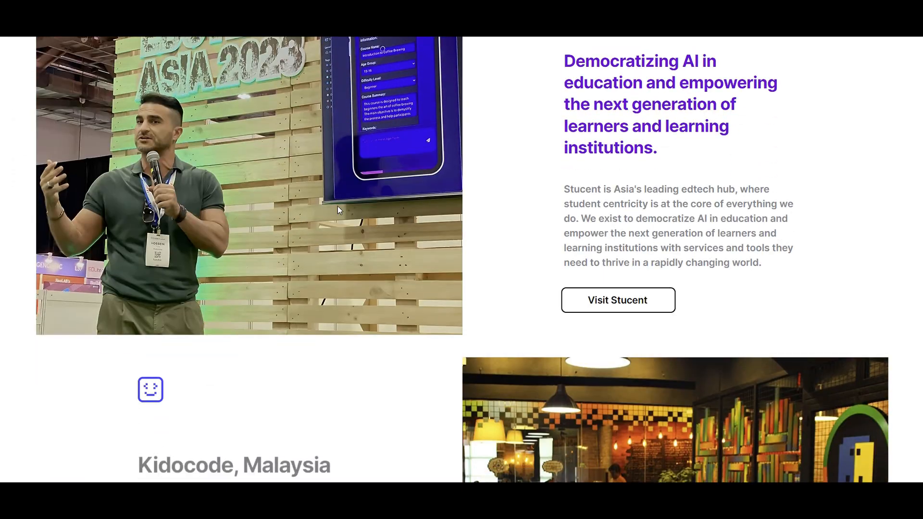
{"action": "scroll", "scroll_direction": "down", "scroll_amount": 3}
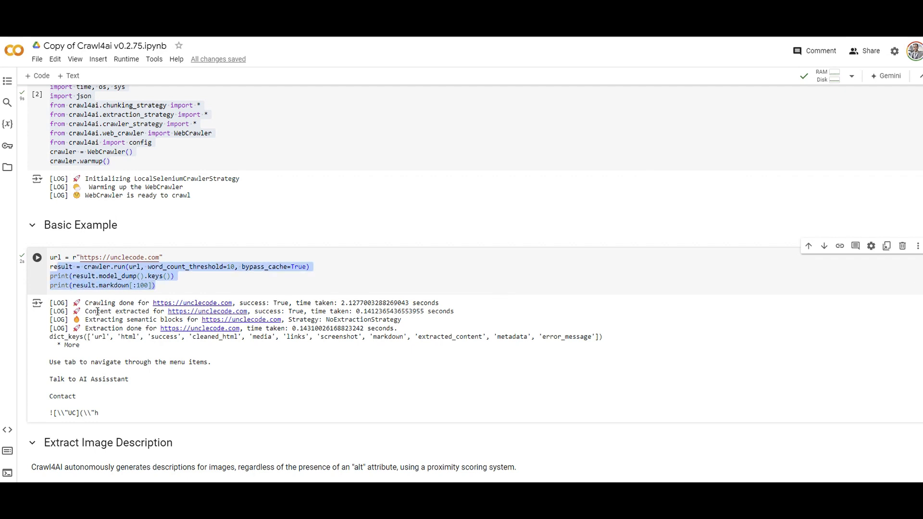
{"action": "left_click_drag", "start_coordinate": [355, 303], "coordinate": [438, 303]}
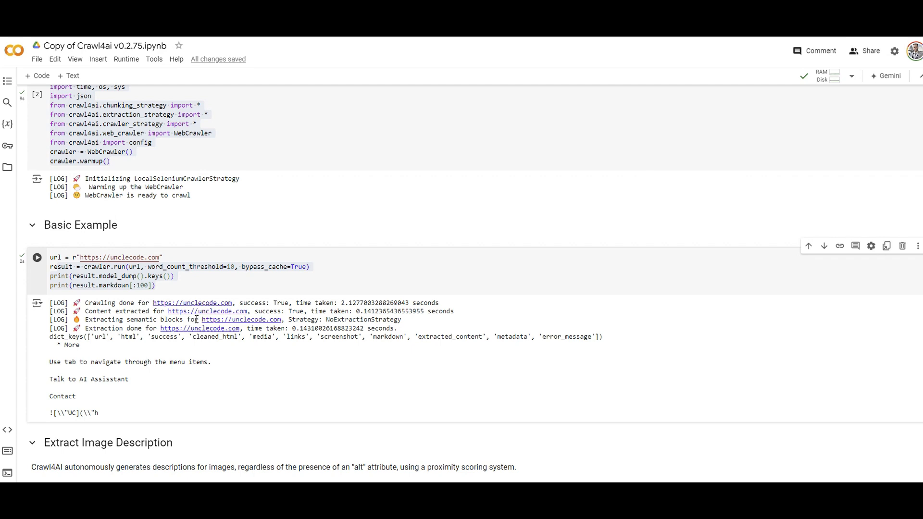
{"action": "double_click", "coordinate": [139, 319]}
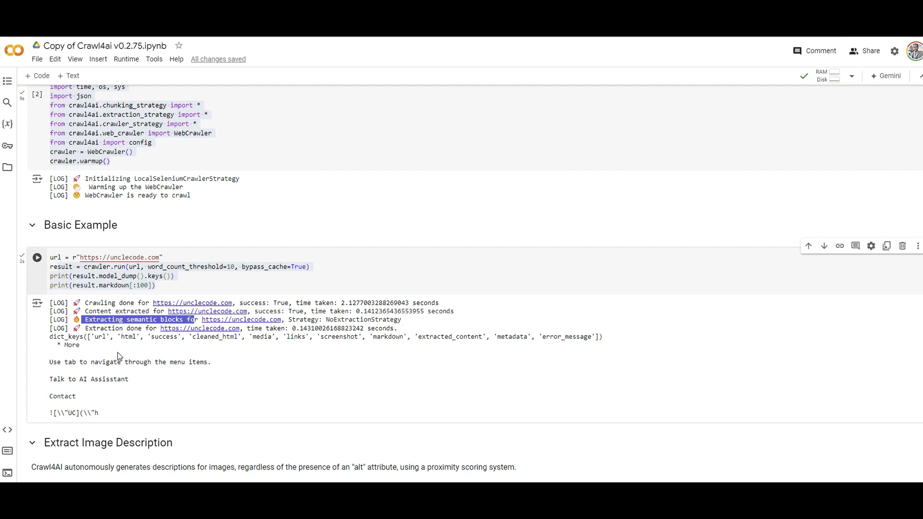
{"action": "mouse_move", "coordinate": [128, 352]}
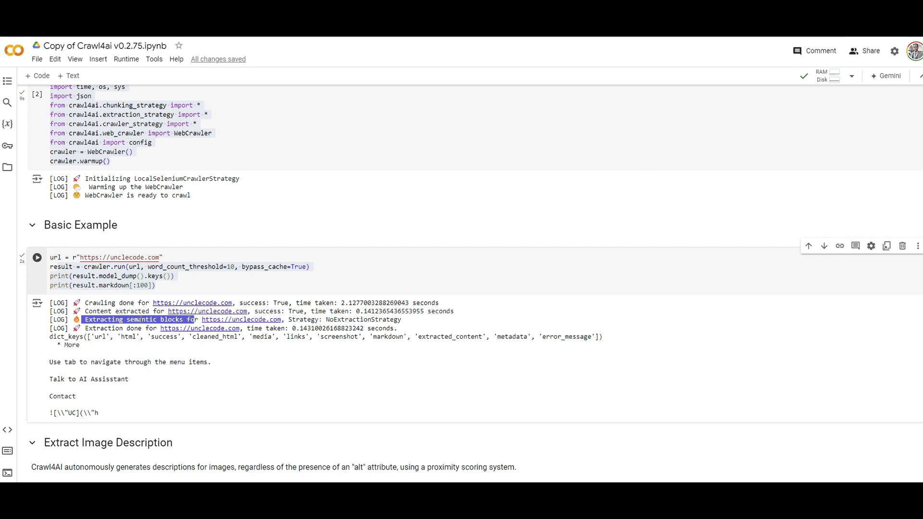
{"action": "double_click", "coordinate": [143, 319]}
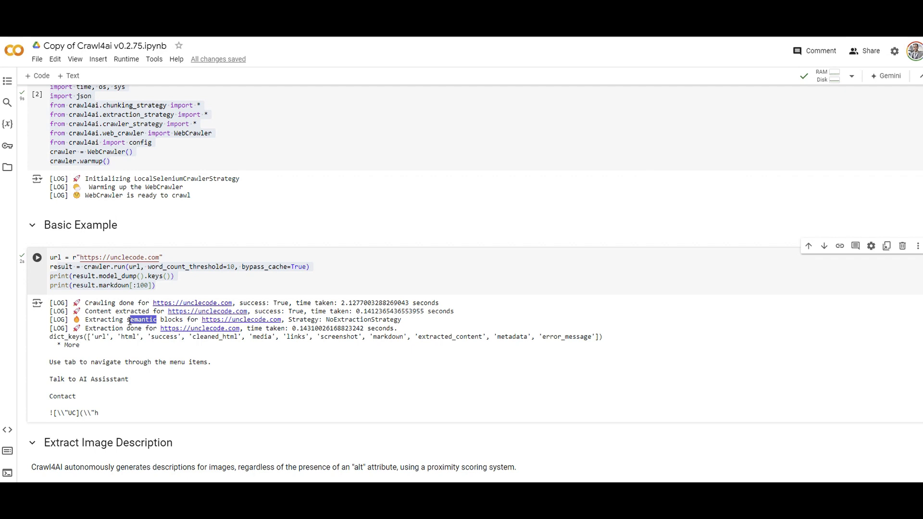
Step: Continue through the crawl log to the TopicSegmentationChunking description sentence and highlight it
{"action": "scroll", "scroll_direction": "down", "scroll_amount": 3}
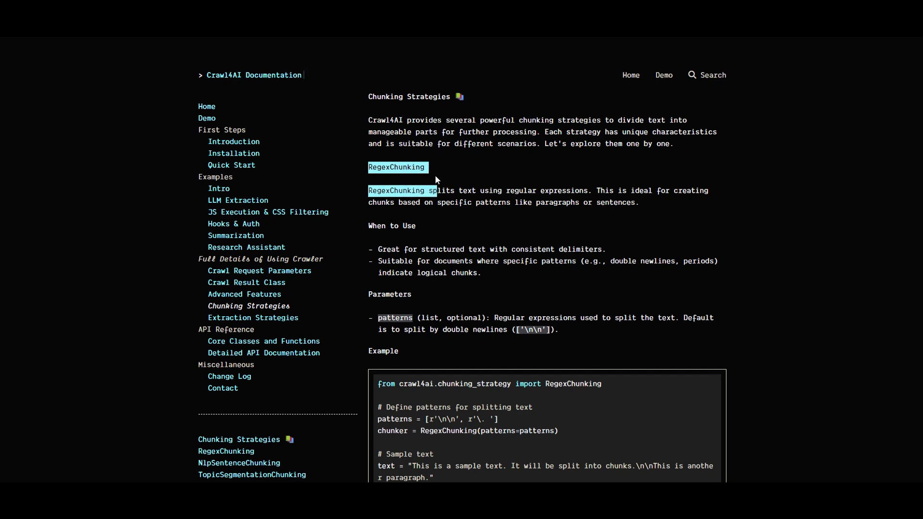
{"action": "scroll", "scroll_direction": "down", "scroll_amount": 3}
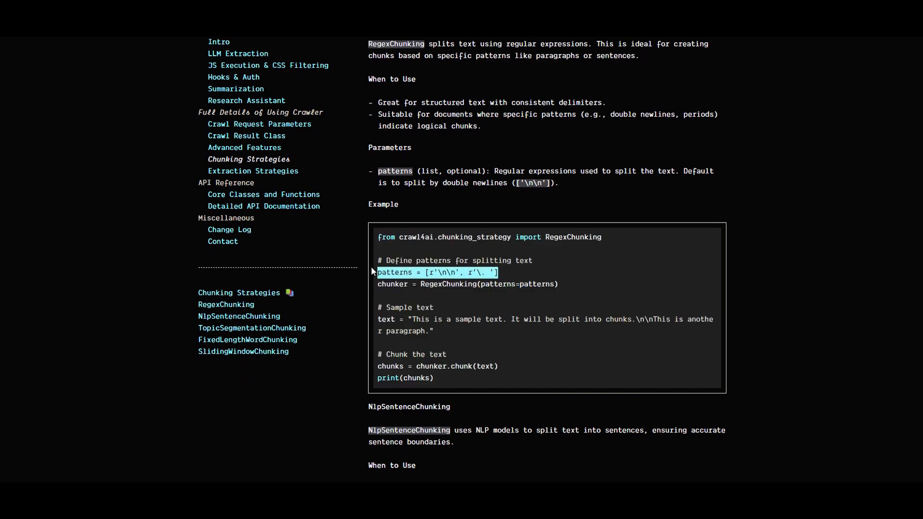
{"action": "scroll", "scroll_direction": "down", "scroll_amount": 3}
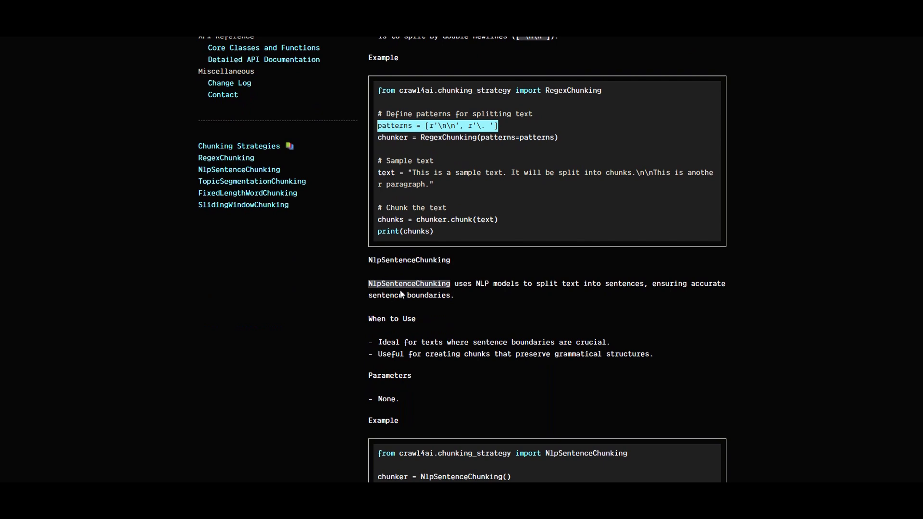
{"action": "mouse_move", "coordinate": [465, 297]}
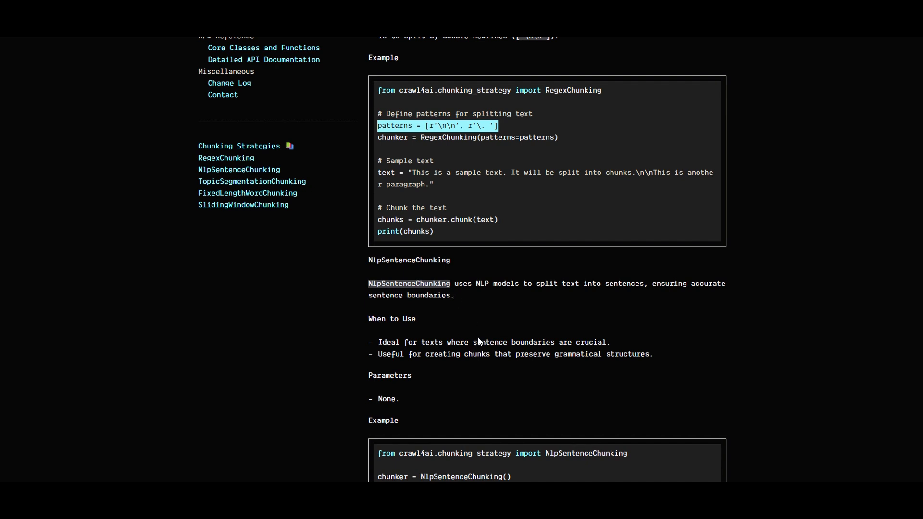
{"action": "scroll", "scroll_direction": "down", "scroll_amount": 3}
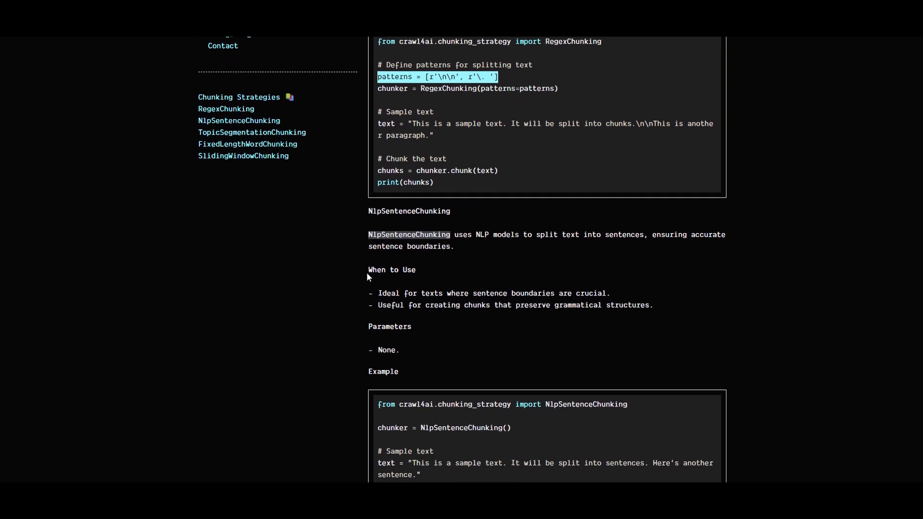
{"action": "double_click", "coordinate": [387, 350]}
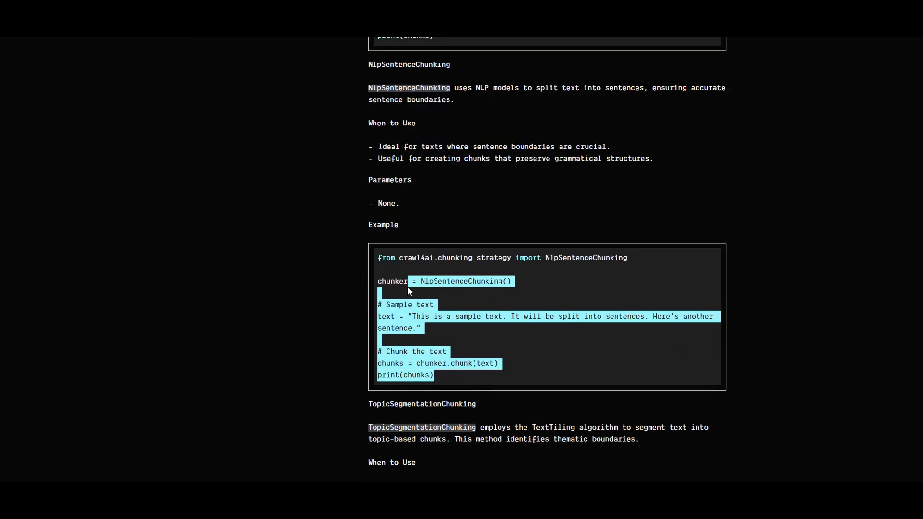
{"action": "scroll", "scroll_direction": "down", "scroll_amount": 3}
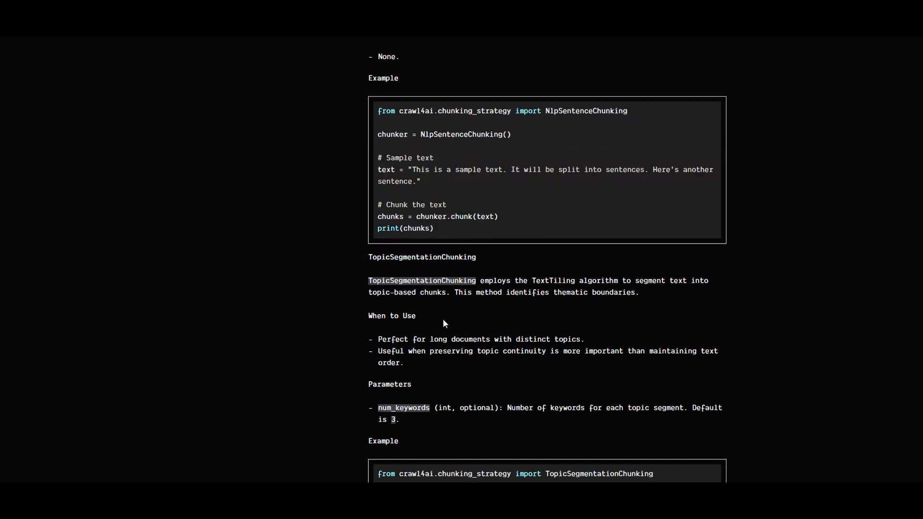
{"action": "mouse_move", "coordinate": [477, 281]}
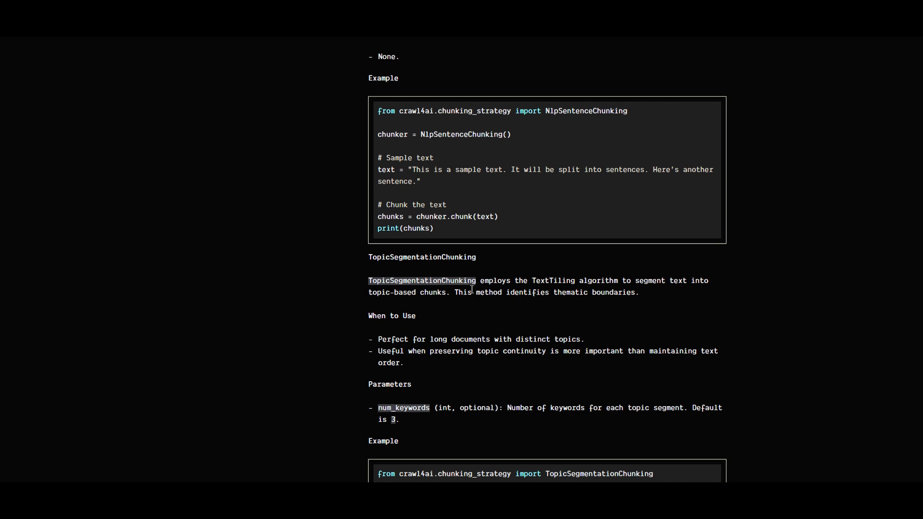
{"action": "left_click_drag", "start_coordinate": [369, 281], "coordinate": [446, 292]}
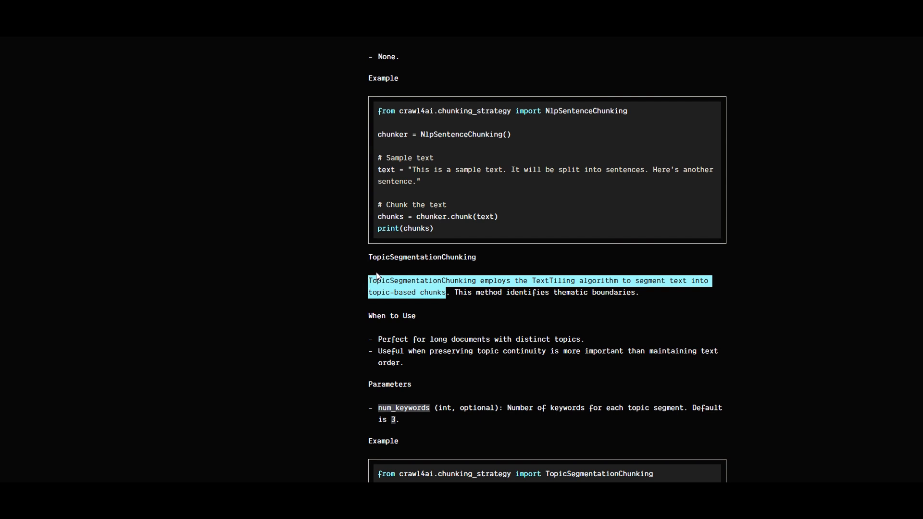
{"action": "mouse_move", "coordinate": [615, 112]}
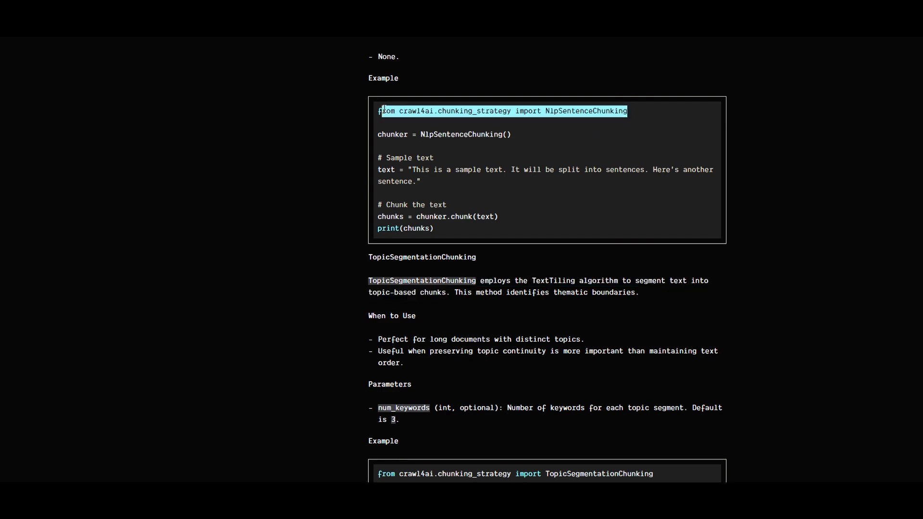
Step: Reach the three unclecode.com image entries with generated descriptions, including the Stucent.ai one
{"action": "scroll", "scroll_direction": "down", "scroll_amount": 3}
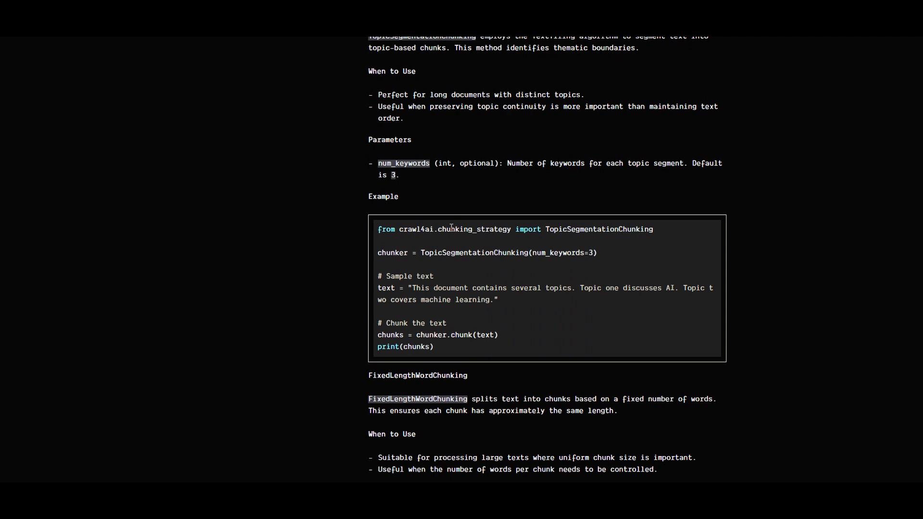
{"action": "scroll", "scroll_direction": "down", "scroll_amount": 3}
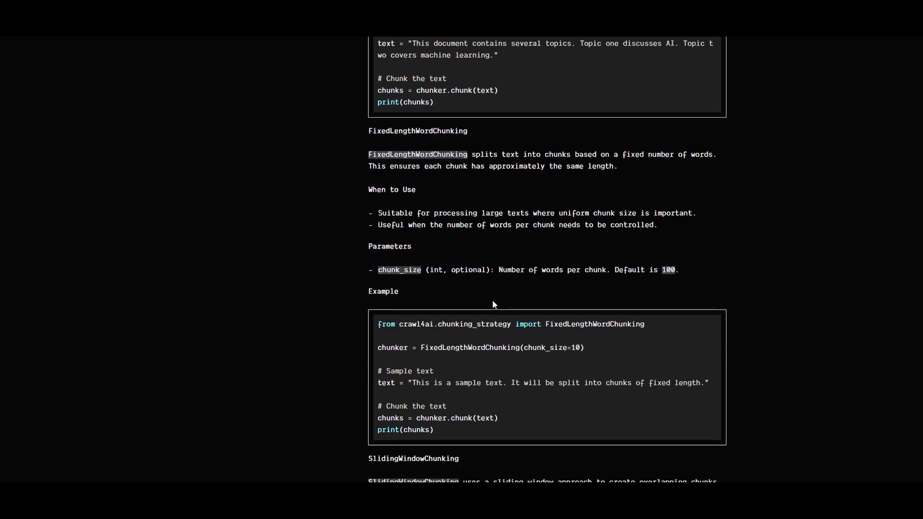
{"action": "scroll", "scroll_direction": "down", "scroll_amount": 3}
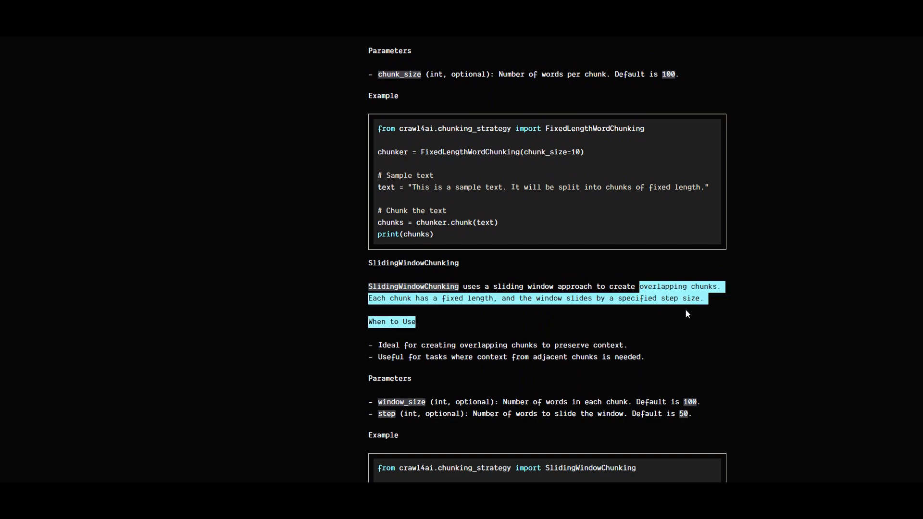
{"action": "scroll", "scroll_direction": "down", "scroll_amount": 3}
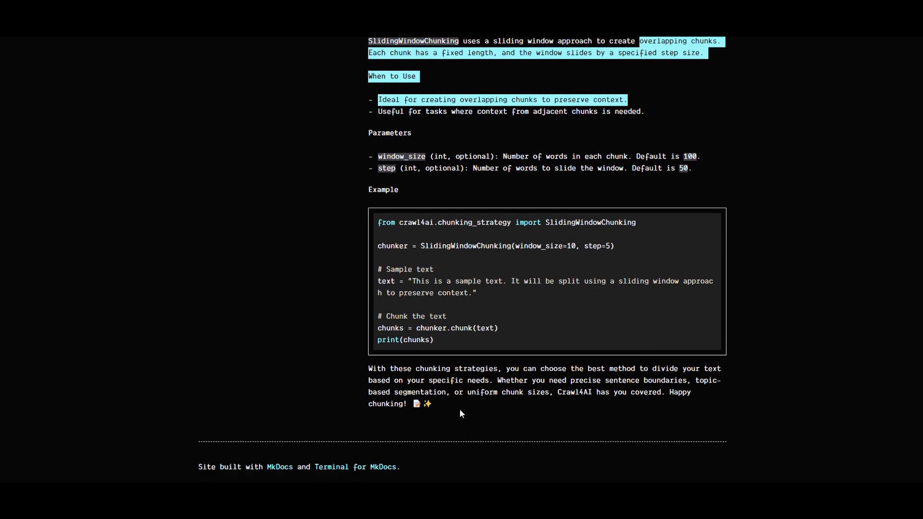
{"action": "mouse_move", "coordinate": [359, 329]}
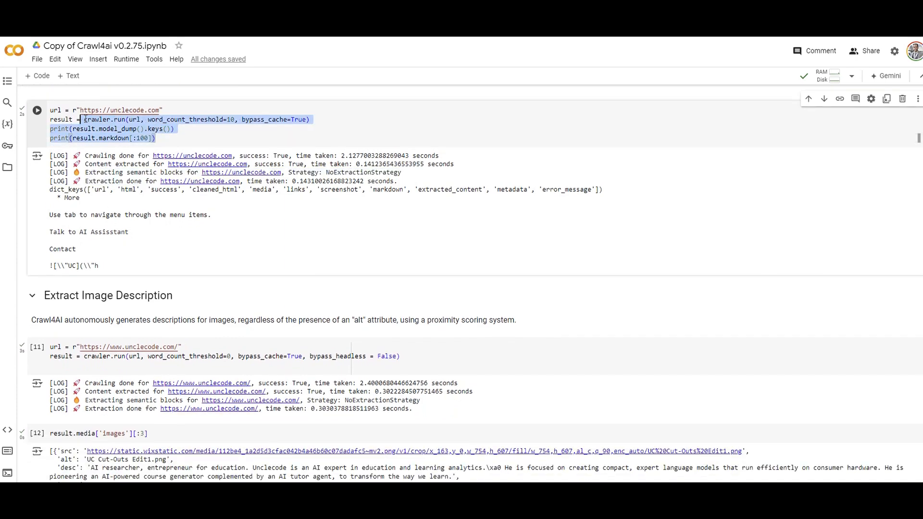
{"action": "scroll", "scroll_direction": "down", "scroll_amount": 3}
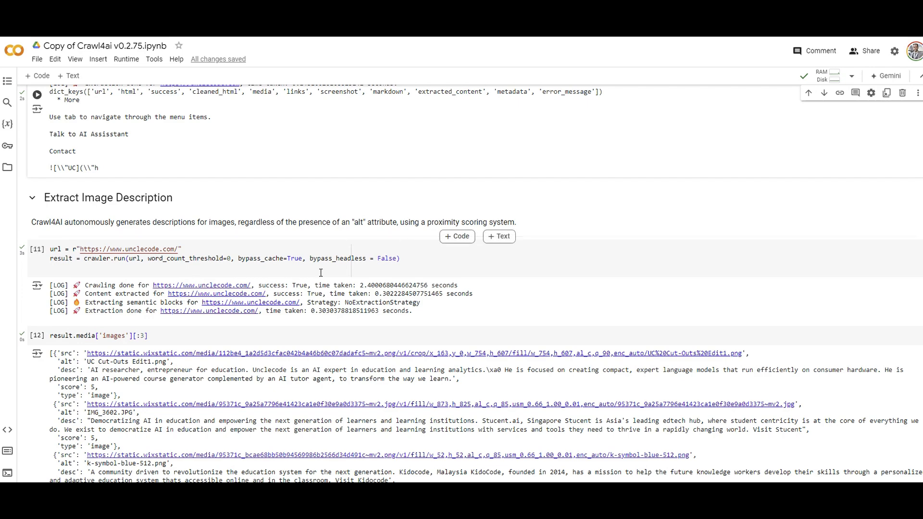
{"action": "mouse_move", "coordinate": [704, 97]}
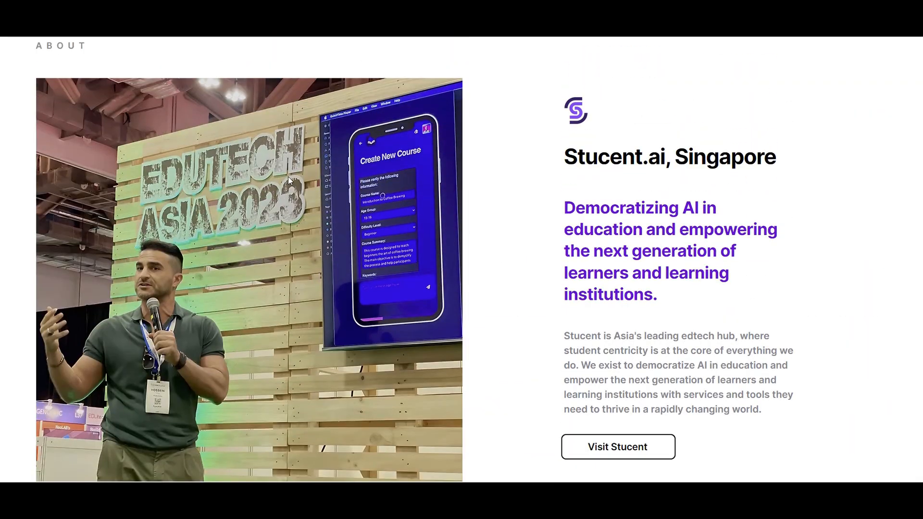
{"action": "mouse_move", "coordinate": [483, 342]}
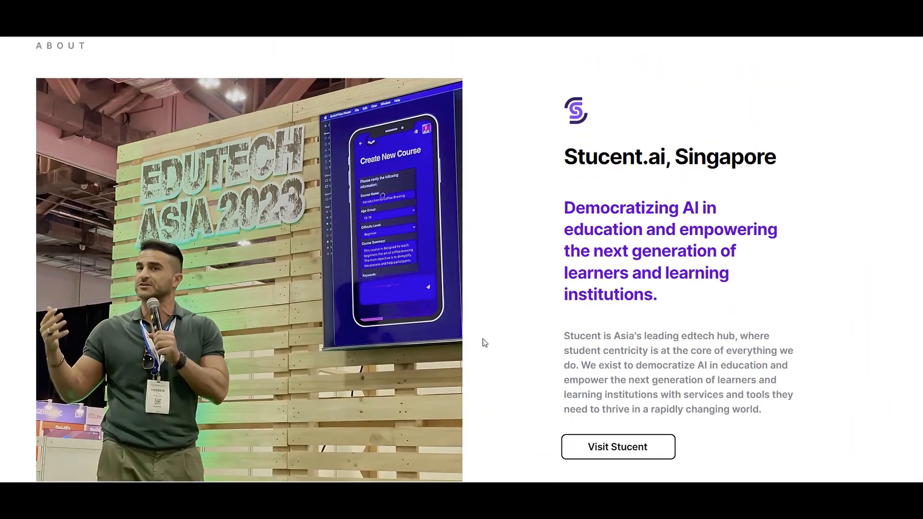
{"action": "mouse_move", "coordinate": [518, 171]}
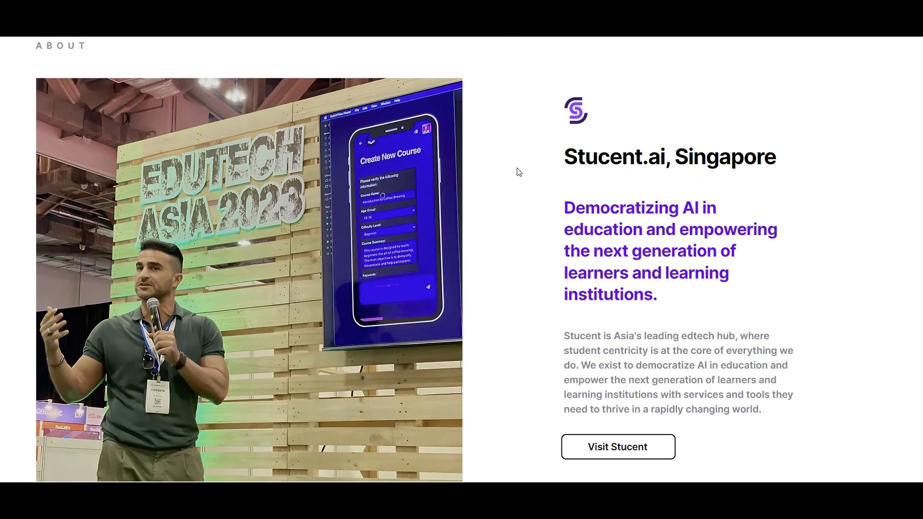
{"action": "mouse_move", "coordinate": [360, 246]}
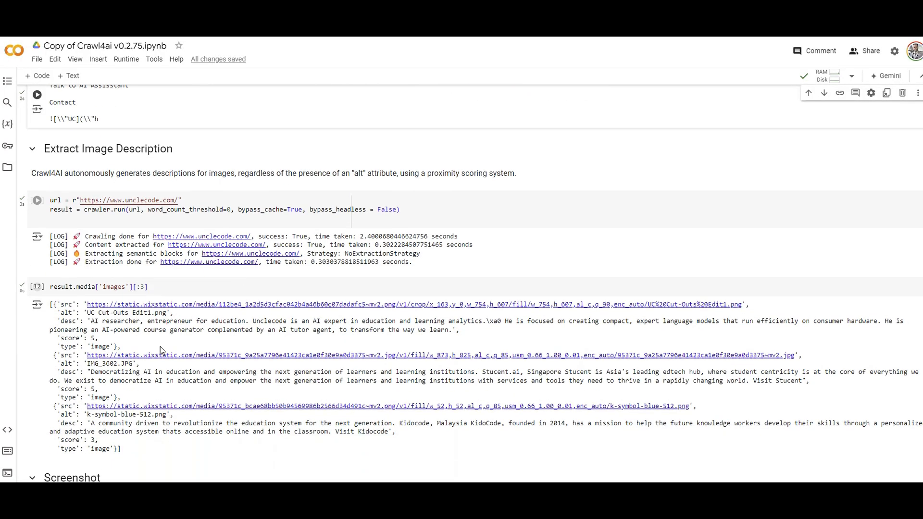
{"action": "scroll", "scroll_direction": "down", "scroll_amount": 3}
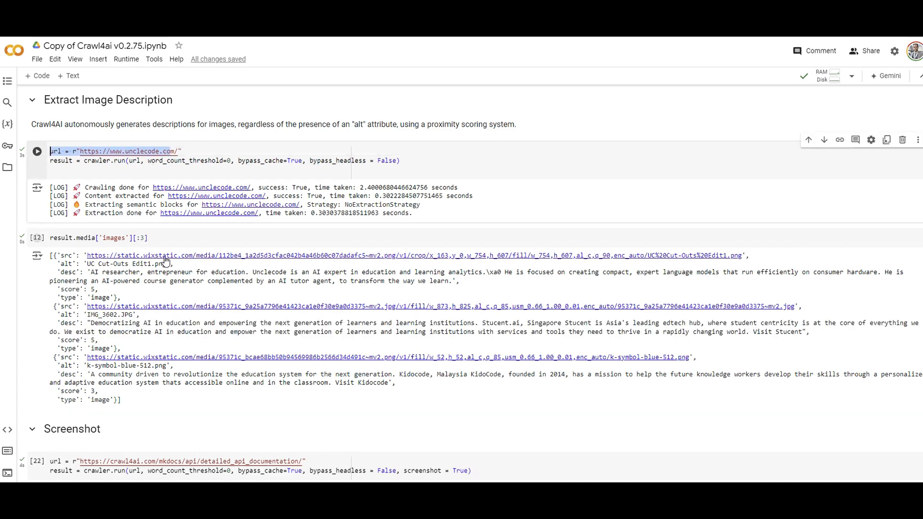
{"action": "scroll", "scroll_direction": "down", "scroll_amount": 3}
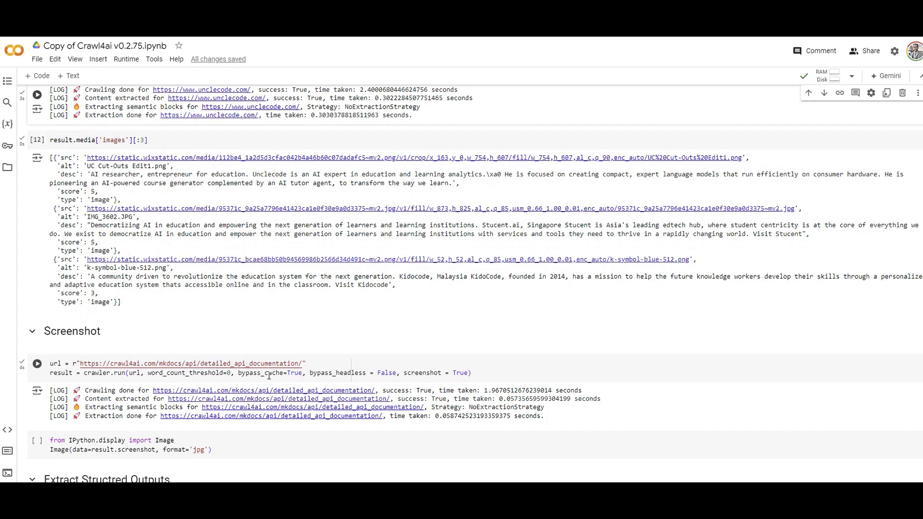
{"action": "scroll", "scroll_direction": "down", "scroll_amount": 3}
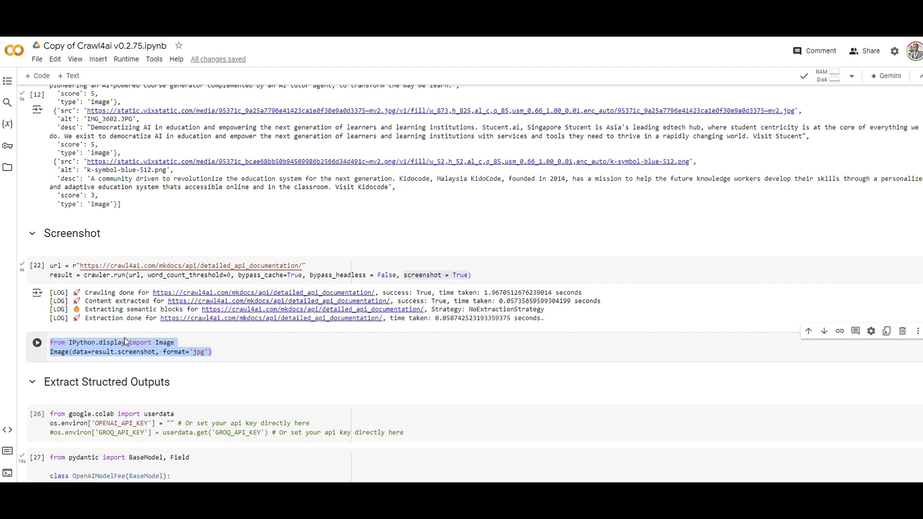
{"action": "scroll", "scroll_direction": "down", "scroll_amount": 3}
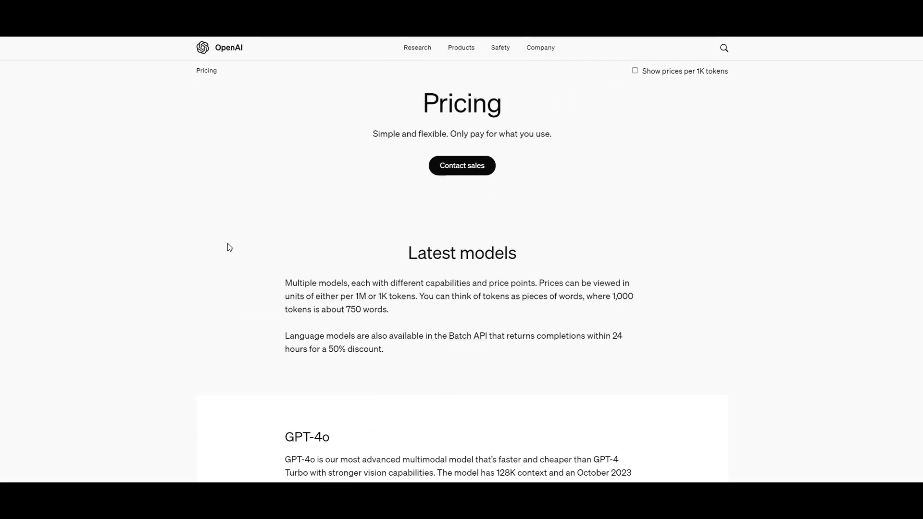
{"action": "scroll", "scroll_direction": "down", "scroll_amount": 3}
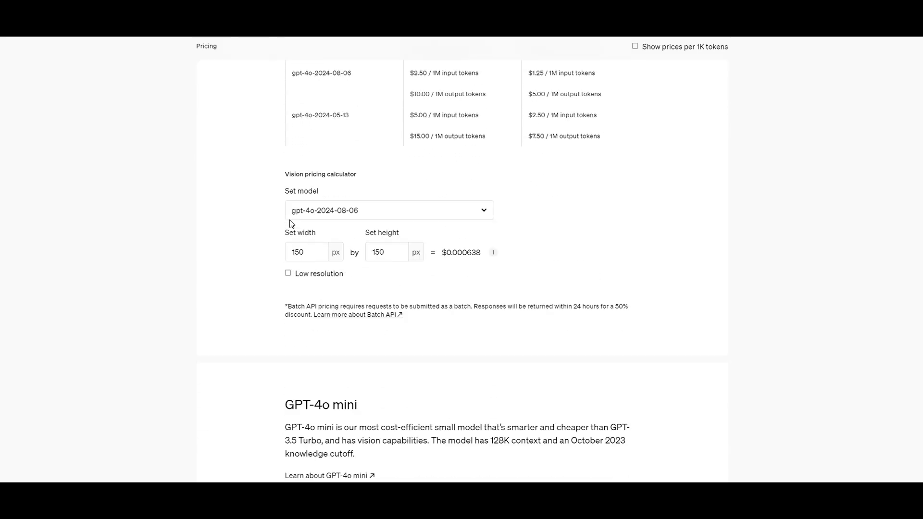
{"action": "scroll", "scroll_direction": "down", "scroll_amount": 3}
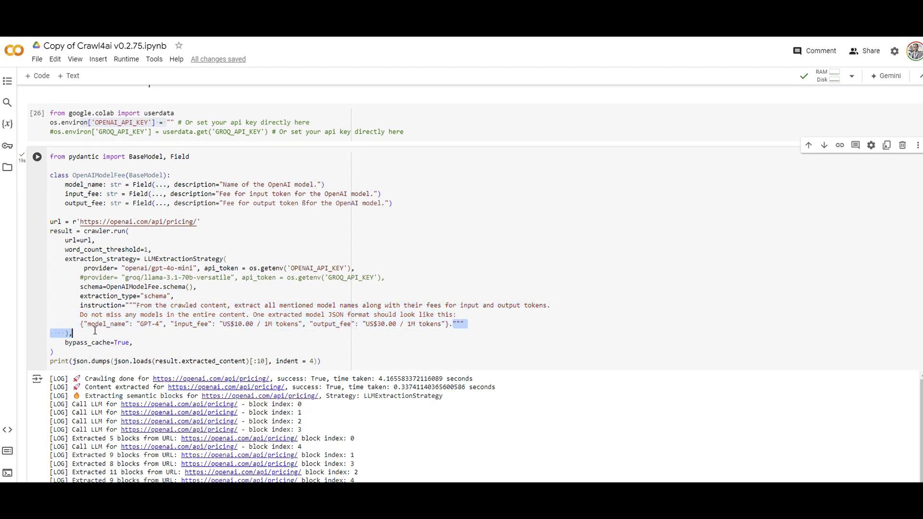
Step: Highlight the gpt-4o output fee and read the pricing JSON down to the ada v2 entry
{"action": "scroll", "scroll_direction": "down", "scroll_amount": 3}
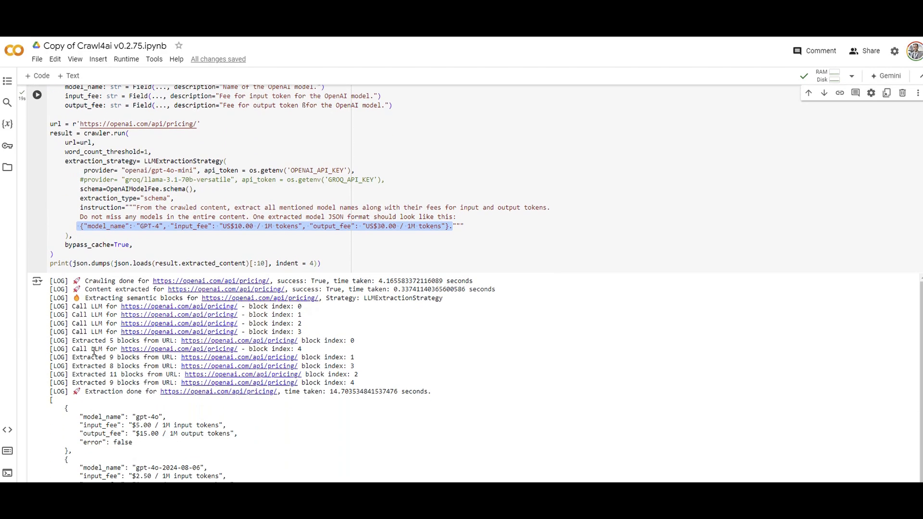
{"action": "double_click", "coordinate": [88, 263]}
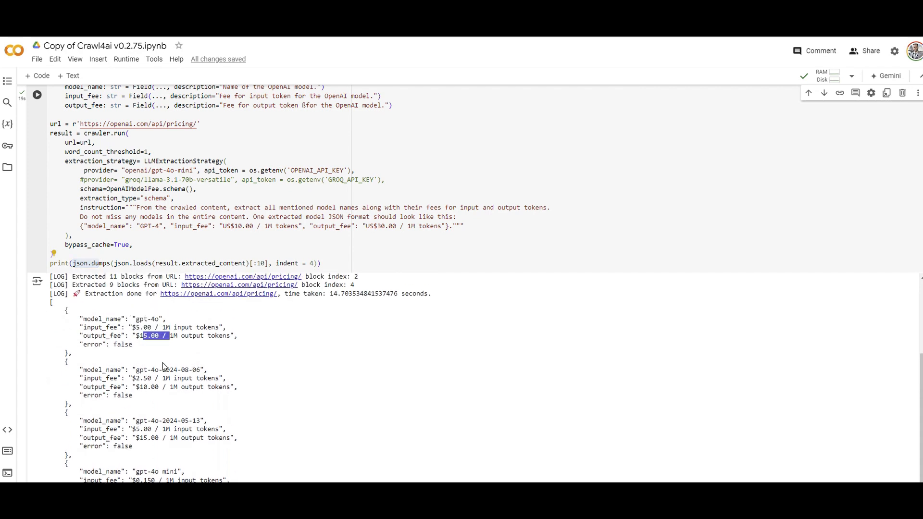
{"action": "scroll", "scroll_direction": "down", "scroll_amount": 3}
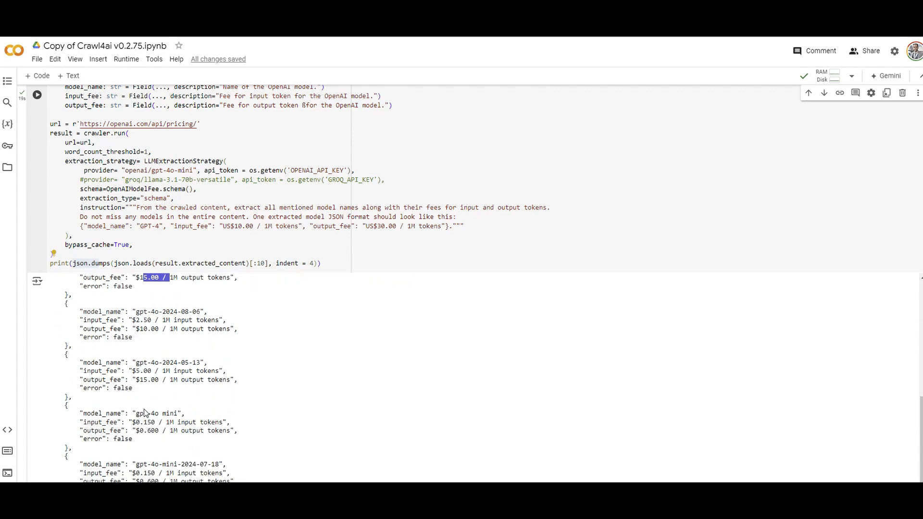
{"action": "scroll", "scroll_direction": "down", "scroll_amount": 3}
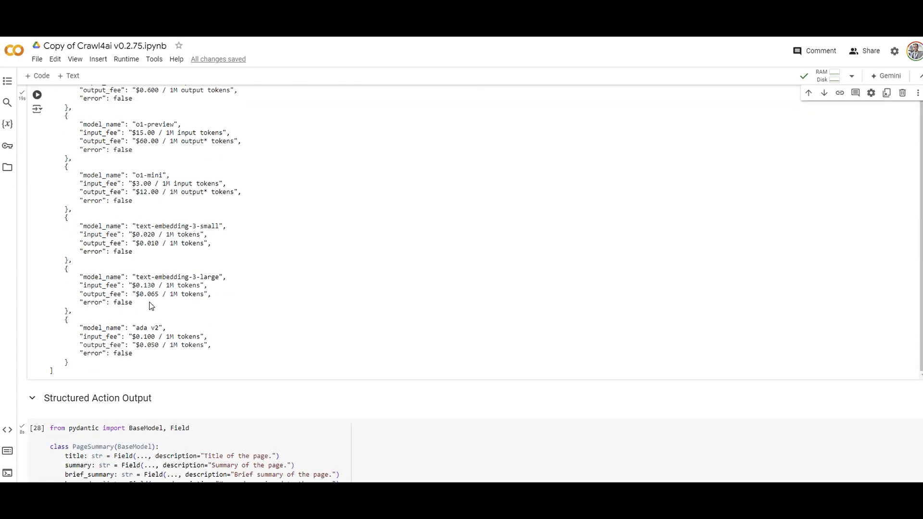
Step: Review the Structured Action Output cell and its Groqopilot summary JSON with title, summary and keywords
{"action": "scroll", "scroll_direction": "down", "scroll_amount": 3}
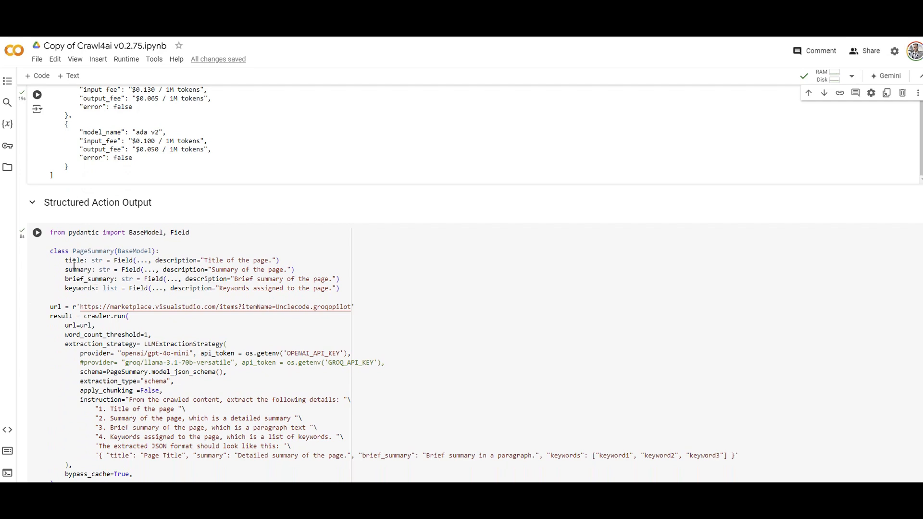
{"action": "mouse_move", "coordinate": [331, 305]}
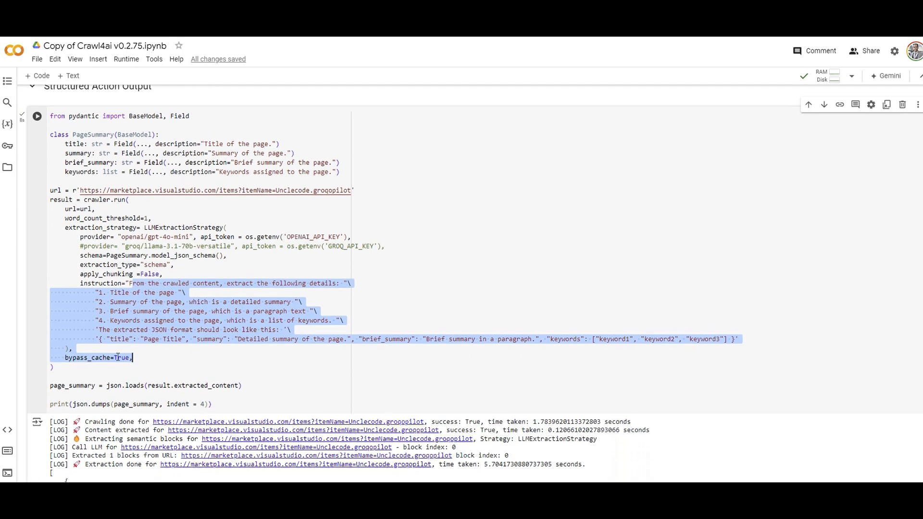
{"action": "scroll", "scroll_direction": "down", "scroll_amount": 3}
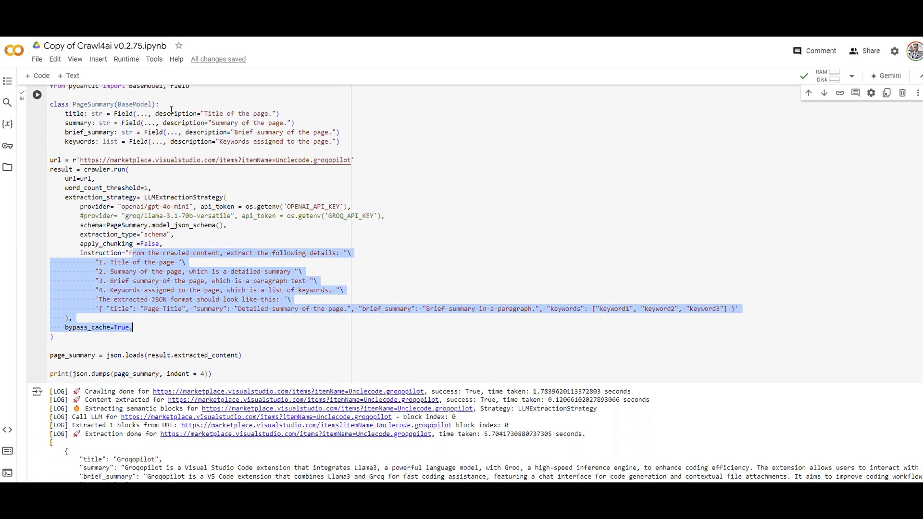
{"action": "scroll", "scroll_direction": "down", "scroll_amount": 3}
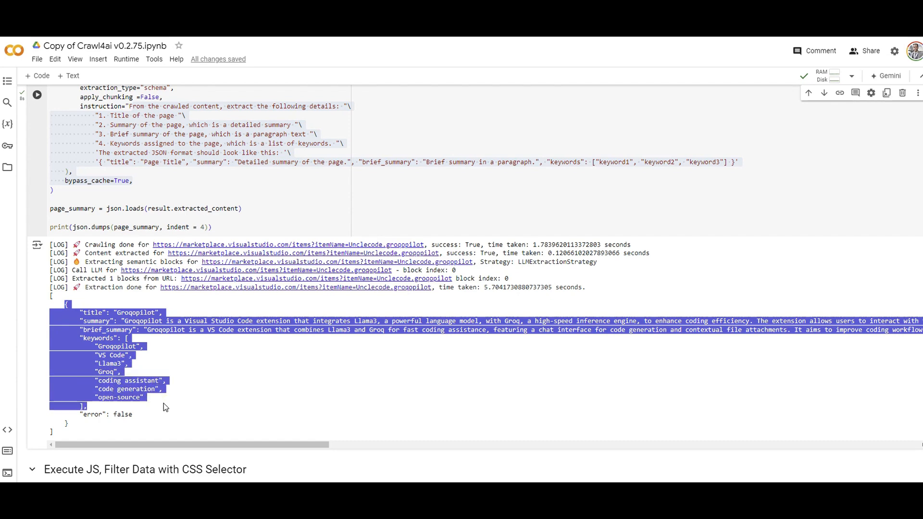
{"action": "scroll", "scroll_direction": "down", "scroll_amount": 3}
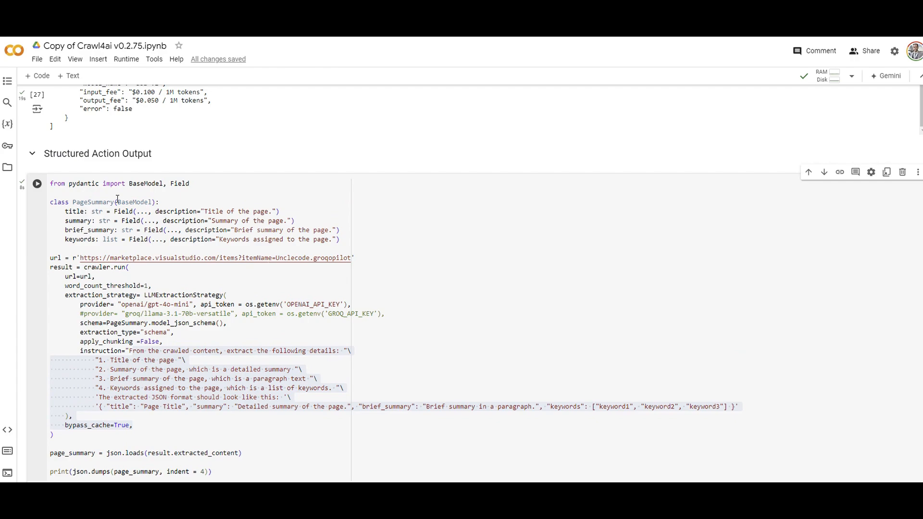
{"action": "left_click", "coordinate": [36, 183]}
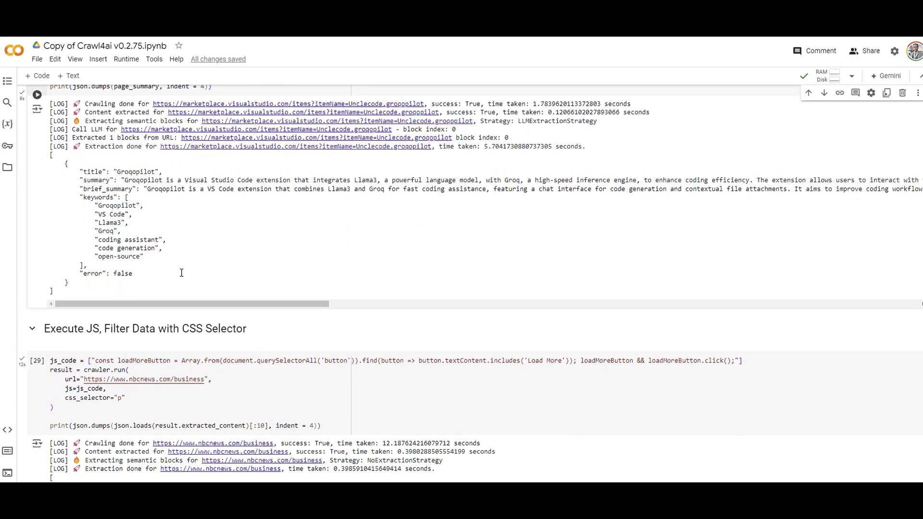
Step: Highlight 'JS' in the Execute JS heading and the 'p' css_selector, then read the ten NBC News paragraphs
{"action": "scroll", "scroll_direction": "down", "scroll_amount": 3}
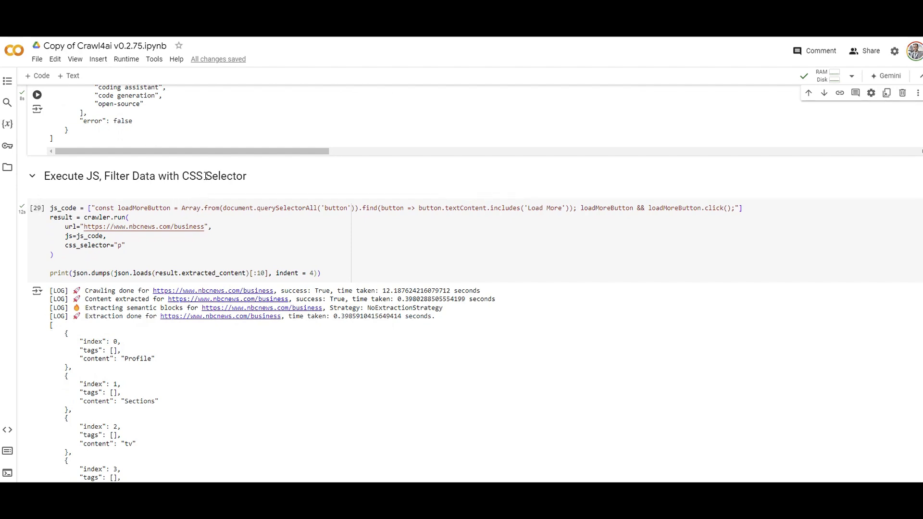
{"action": "double_click", "coordinate": [193, 176]}
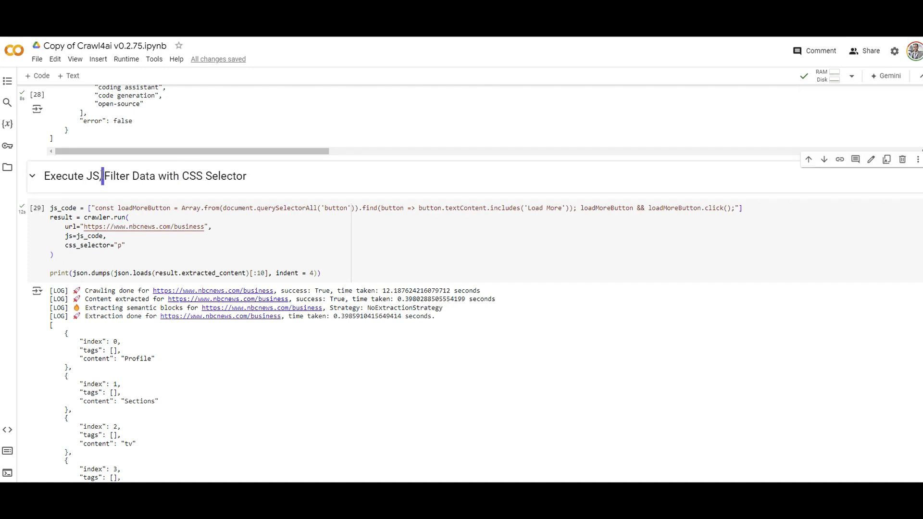
{"action": "double_click", "coordinate": [94, 176]}
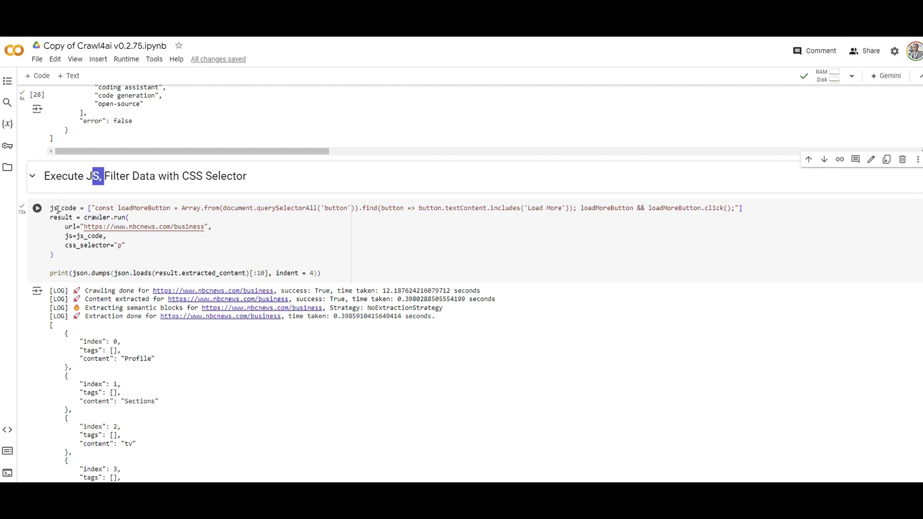
{"action": "left_click", "coordinate": [256, 250]}
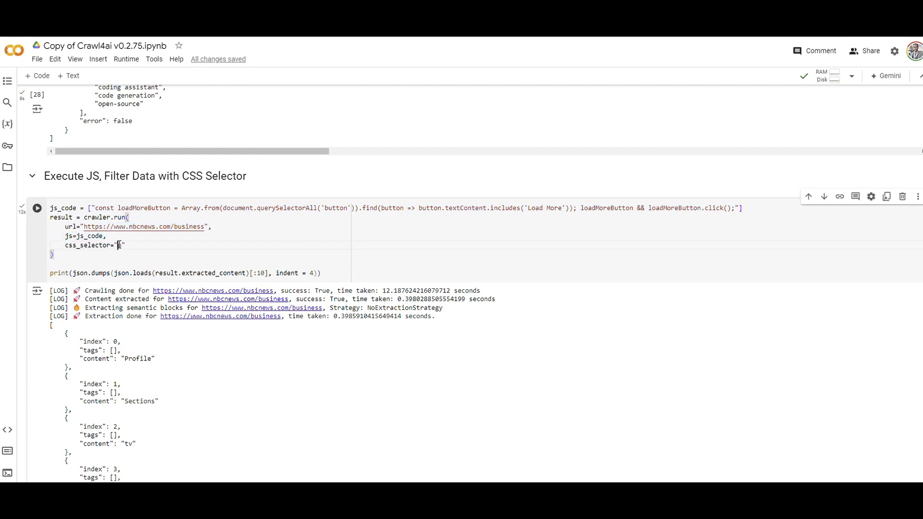
{"action": "scroll", "scroll_direction": "down", "scroll_amount": 3}
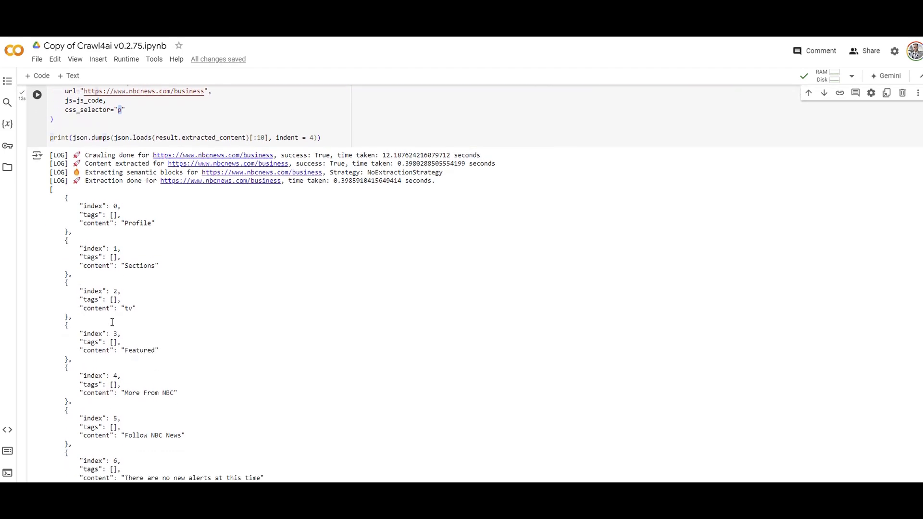
{"action": "scroll", "scroll_direction": "down", "scroll_amount": 3}
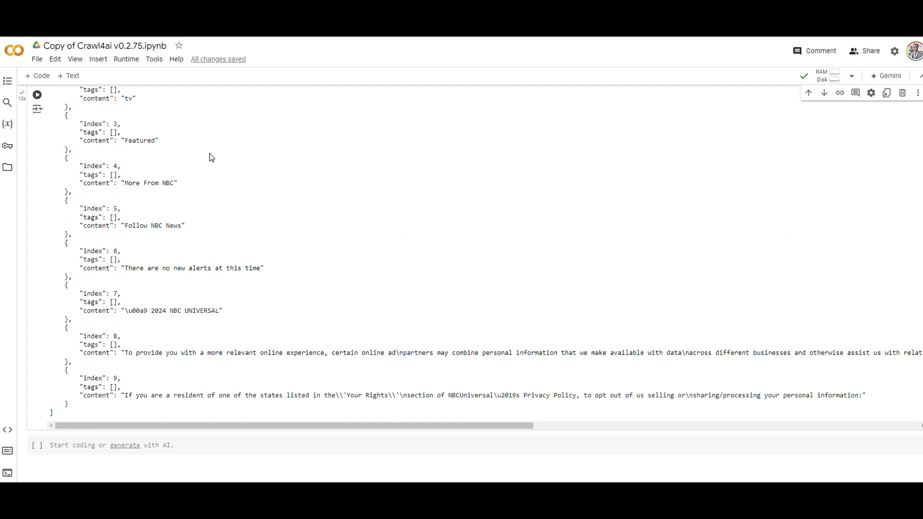
{"action": "mouse_move", "coordinate": [697, 100]}
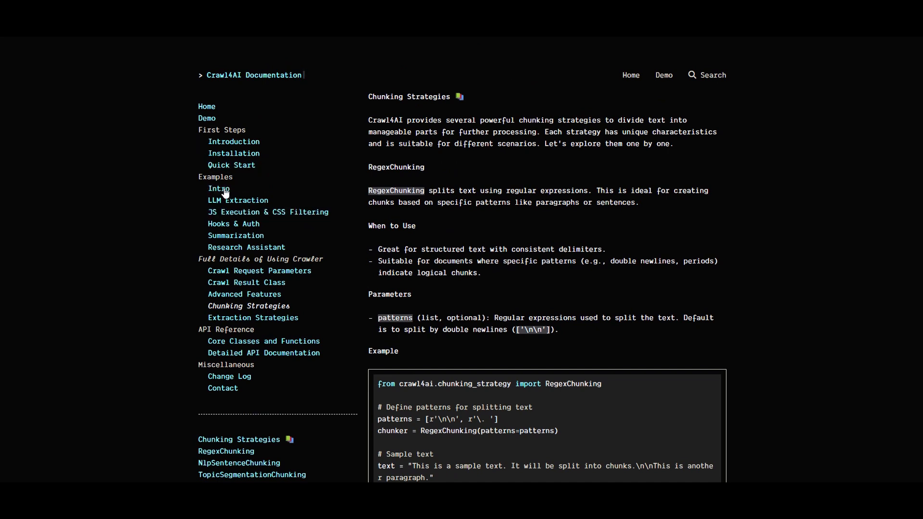
{"action": "mouse_move", "coordinate": [306, 254]}
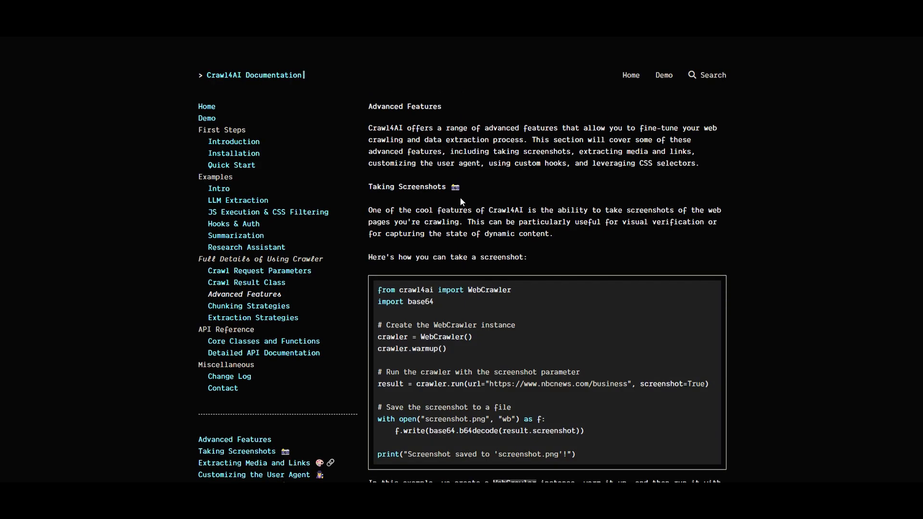
Step: Read through the Advanced Features page's screenshot, media and user-agent examples
{"action": "scroll", "scroll_direction": "down", "scroll_amount": 3}
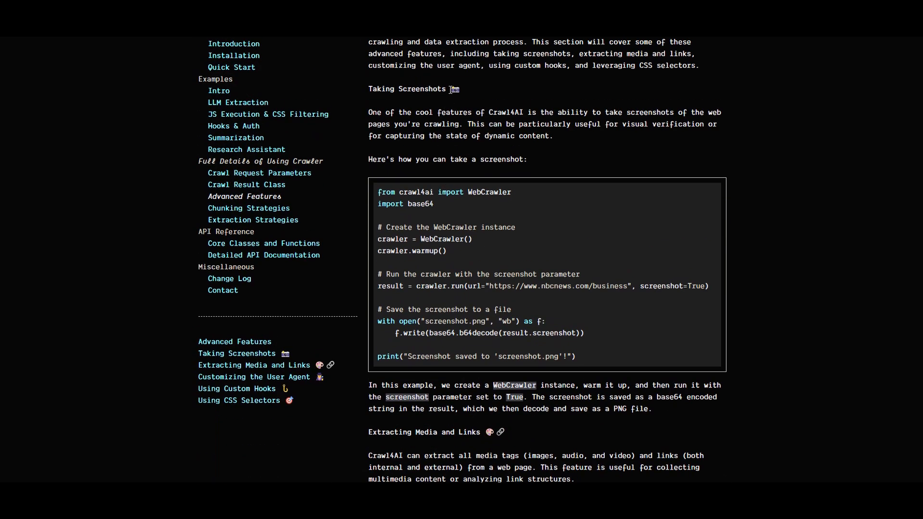
{"action": "scroll", "scroll_direction": "down", "scroll_amount": 3}
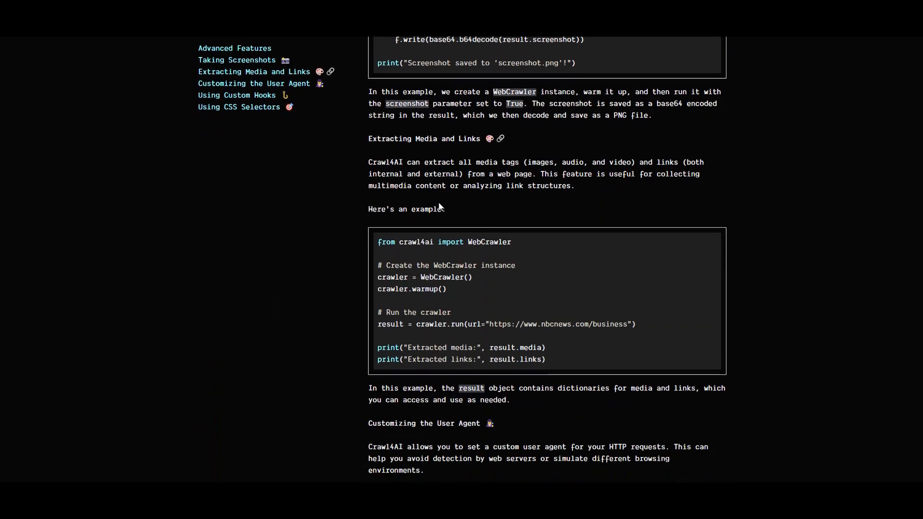
{"action": "mouse_move", "coordinate": [479, 138]}
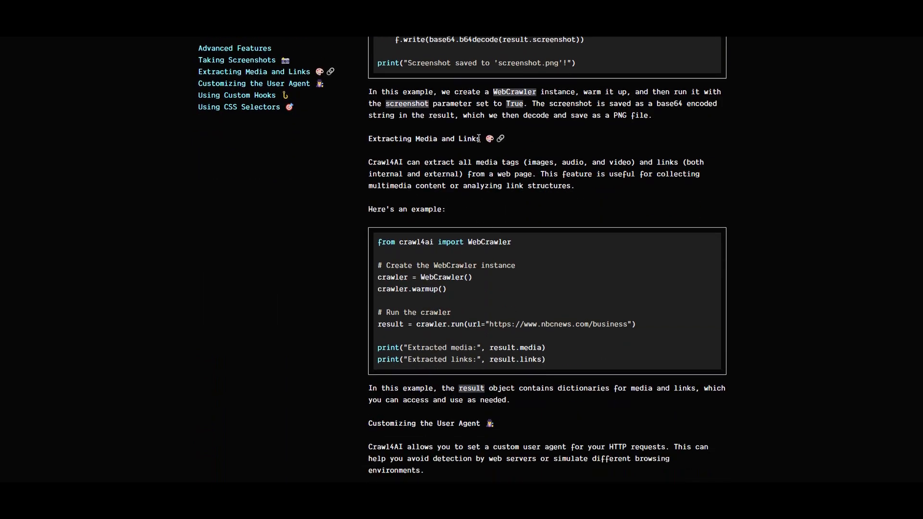
{"action": "scroll", "scroll_direction": "down", "scroll_amount": 3}
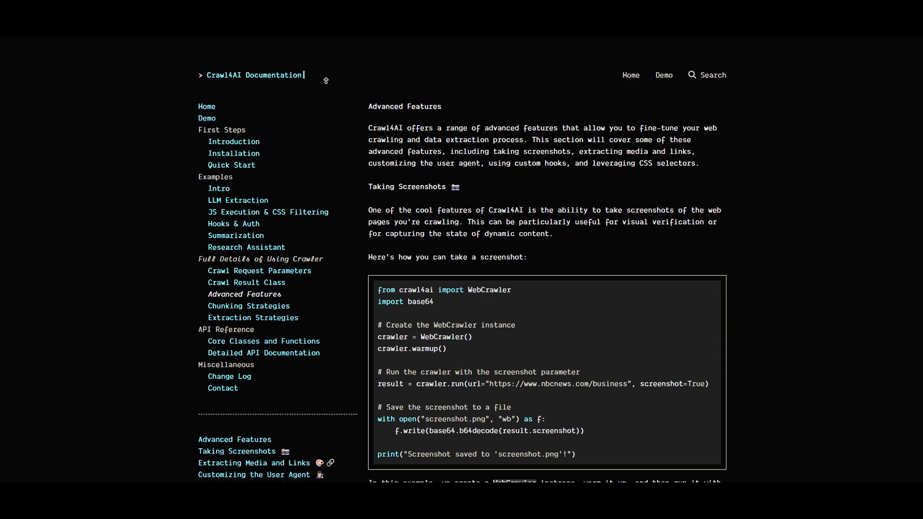
{"action": "mouse_move", "coordinate": [379, 150]}
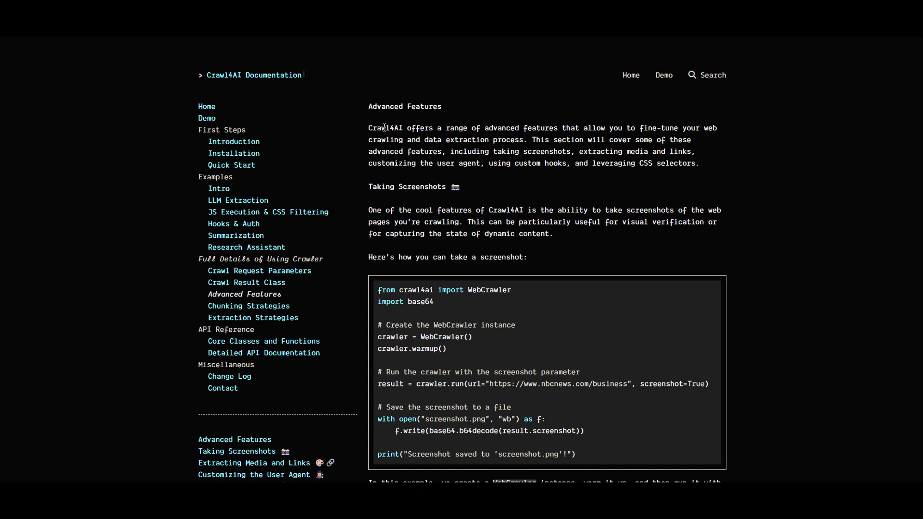
{"action": "mouse_move", "coordinate": [430, 179]}
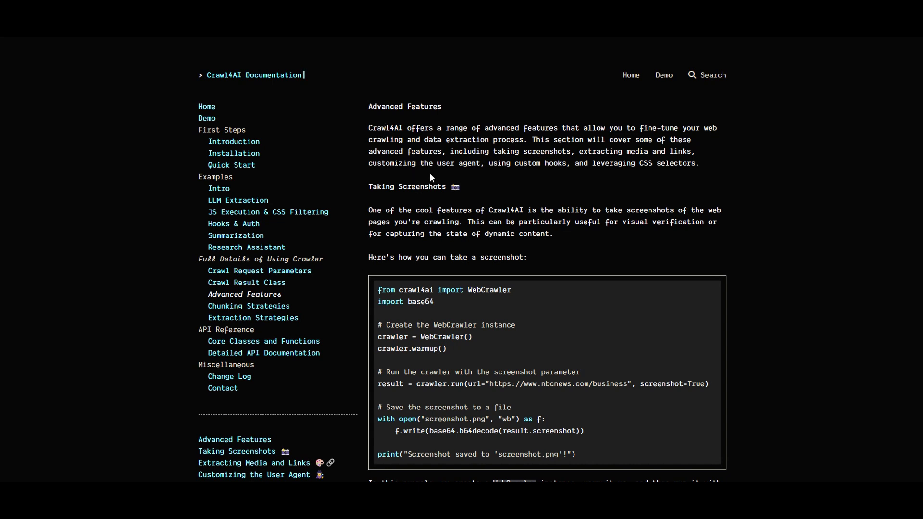